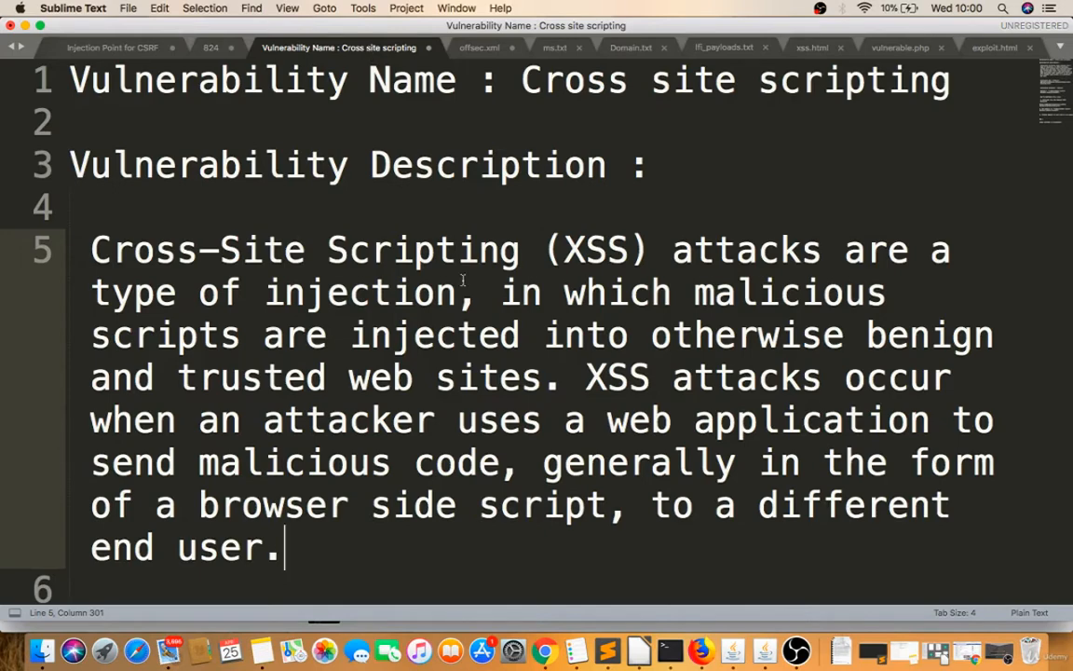
{"action": "scroll", "scroll_direction": "down", "scroll_amount": 3}
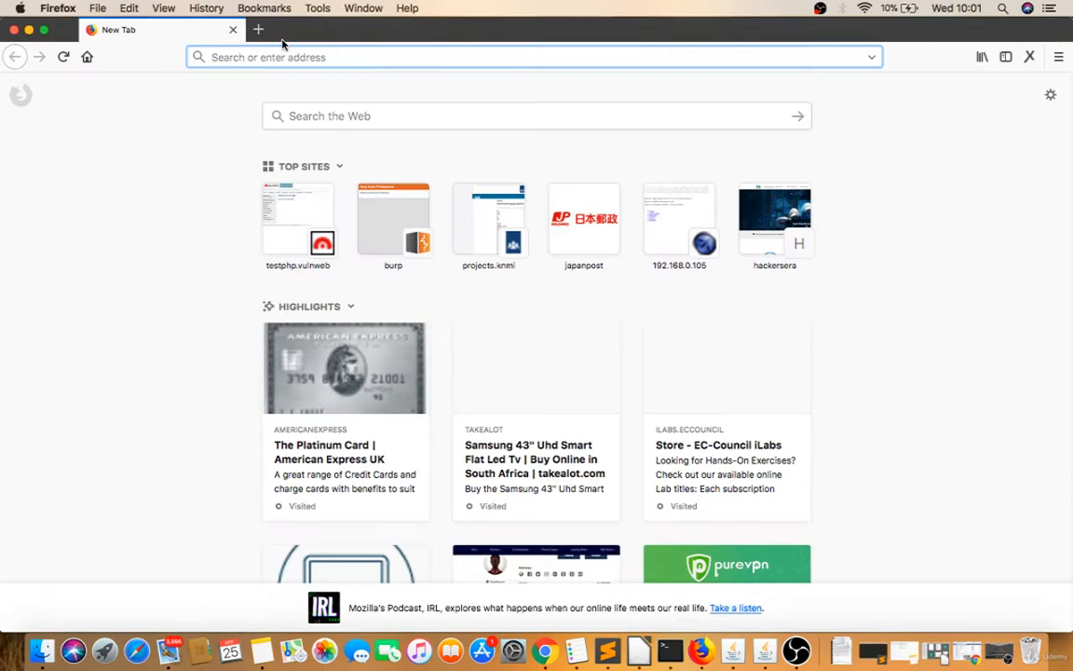
{"action": "type", "text": "https://www.americanexpress.com/uk/charge-cards/platinum-card/"}
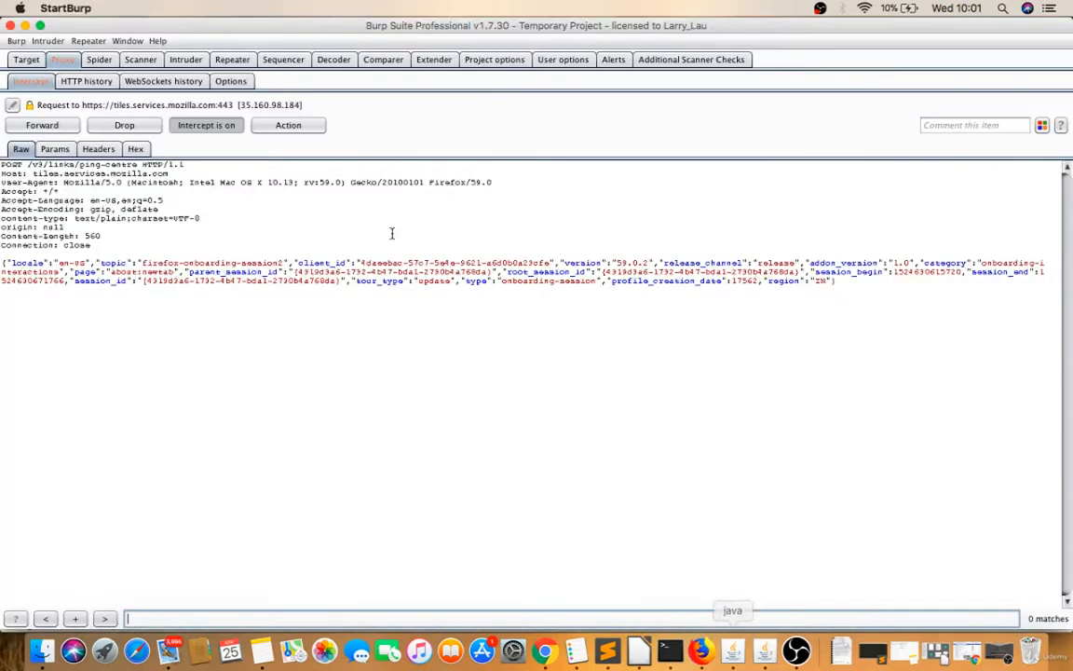
Step: Forward the Mozilla request and send the Platinum Card request to Repeater
{"action": "left_click", "coordinate": [42, 125]}
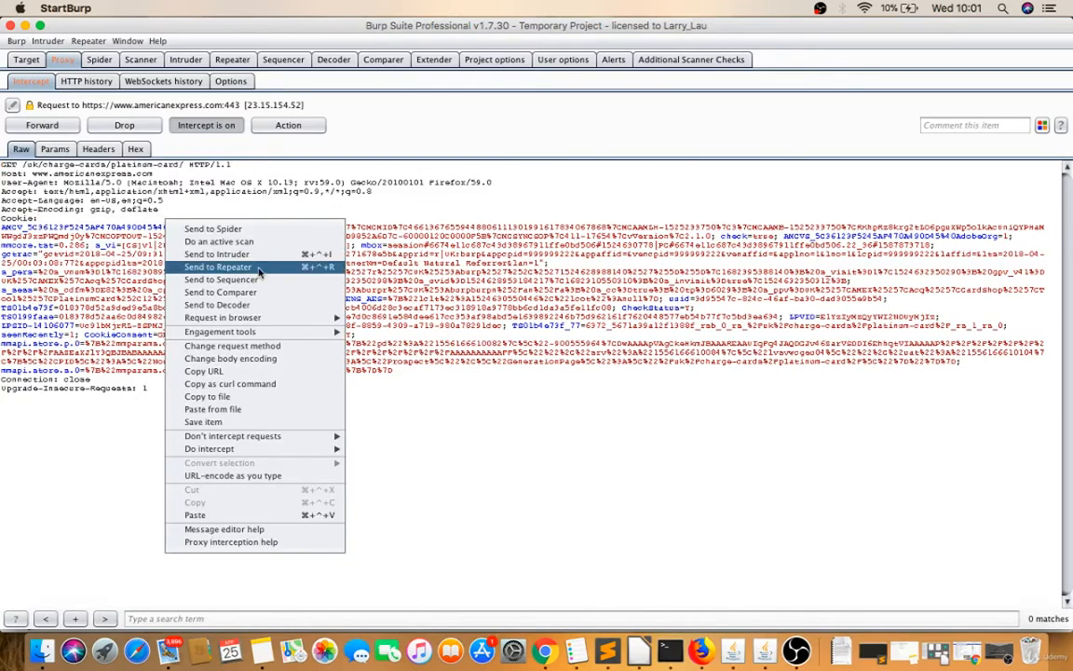
{"action": "left_click", "coordinate": [218, 268]}
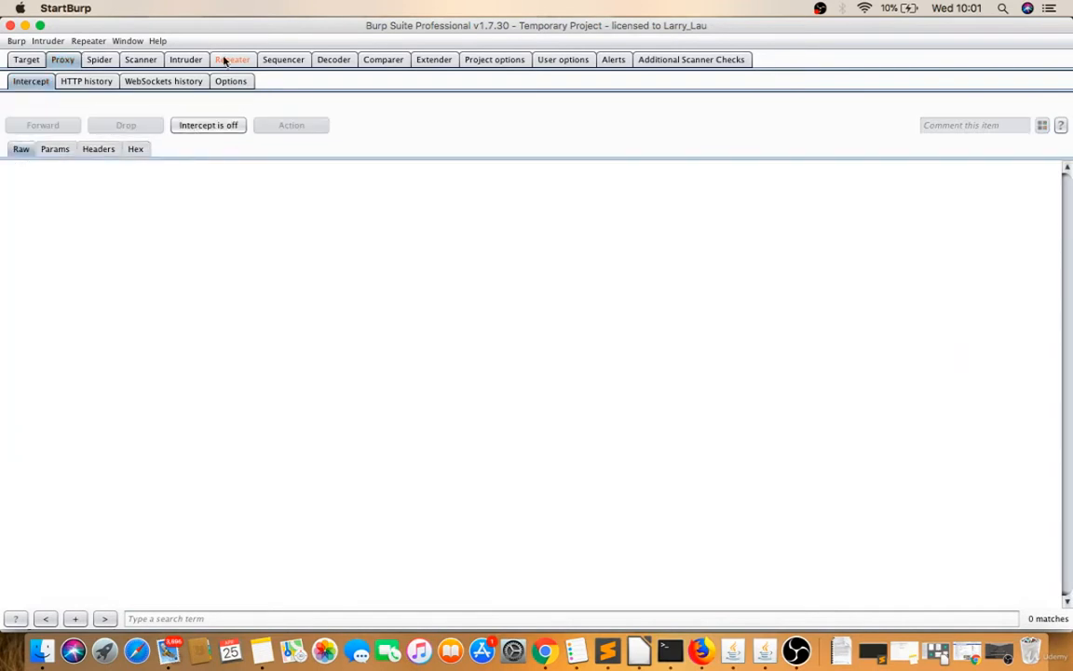
Step: Add a 'Referer: batman' header in Repeater, send it, and search the response for batman
{"action": "left_click", "coordinate": [232, 58]}
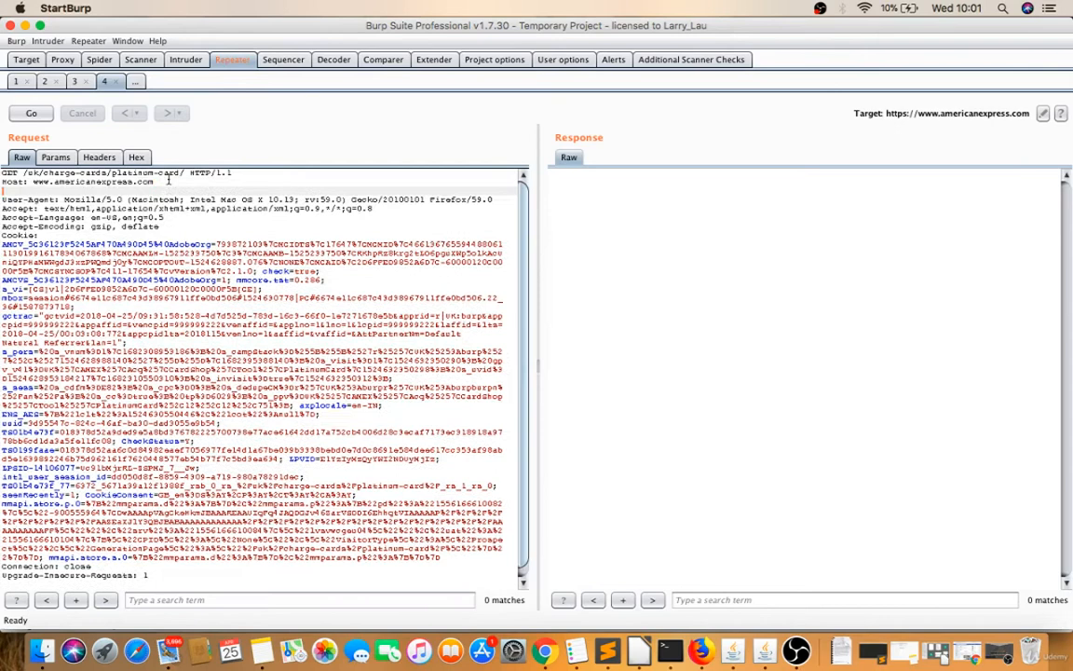
{"action": "type", "text": "Referer"}
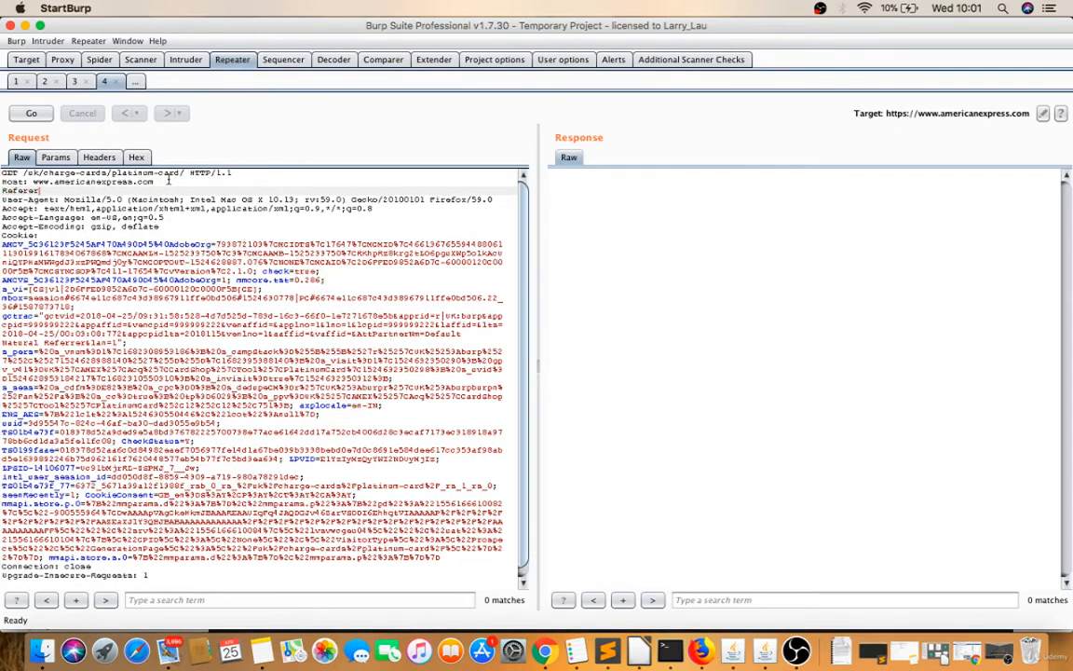
{"action": "type", "text": "bas"}
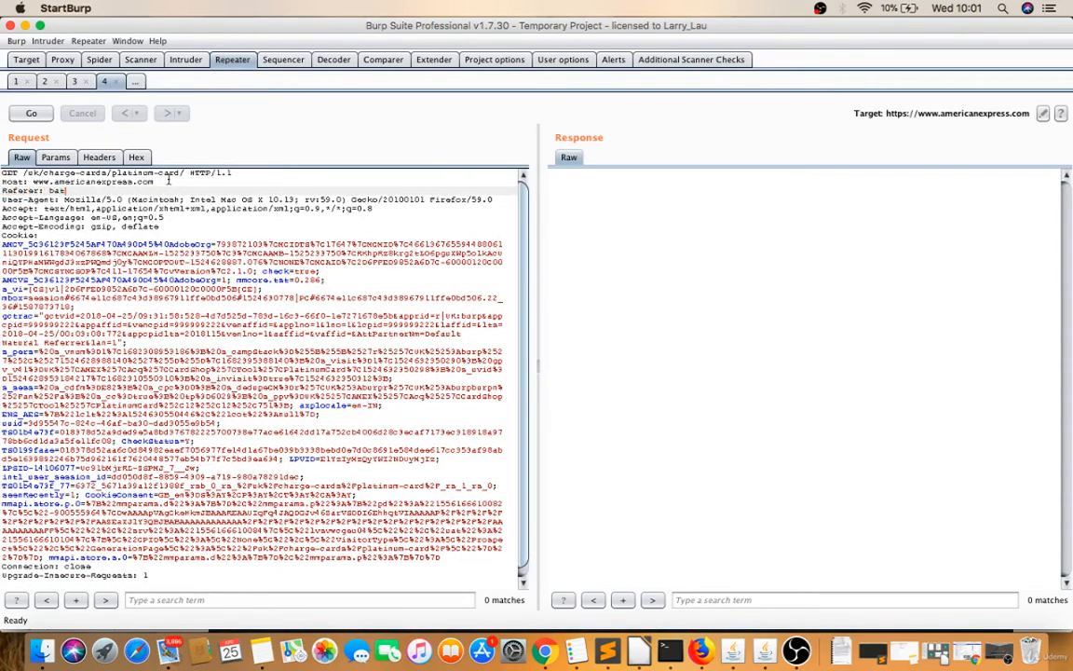
{"action": "type", "text": "man"}
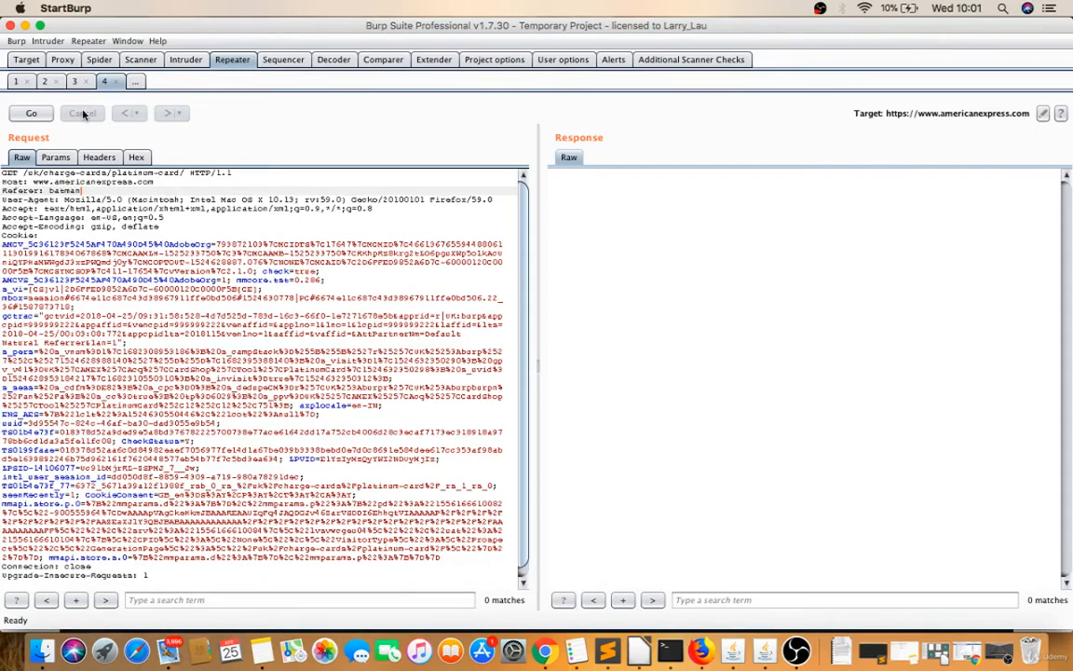
{"action": "left_click", "coordinate": [32, 113]}
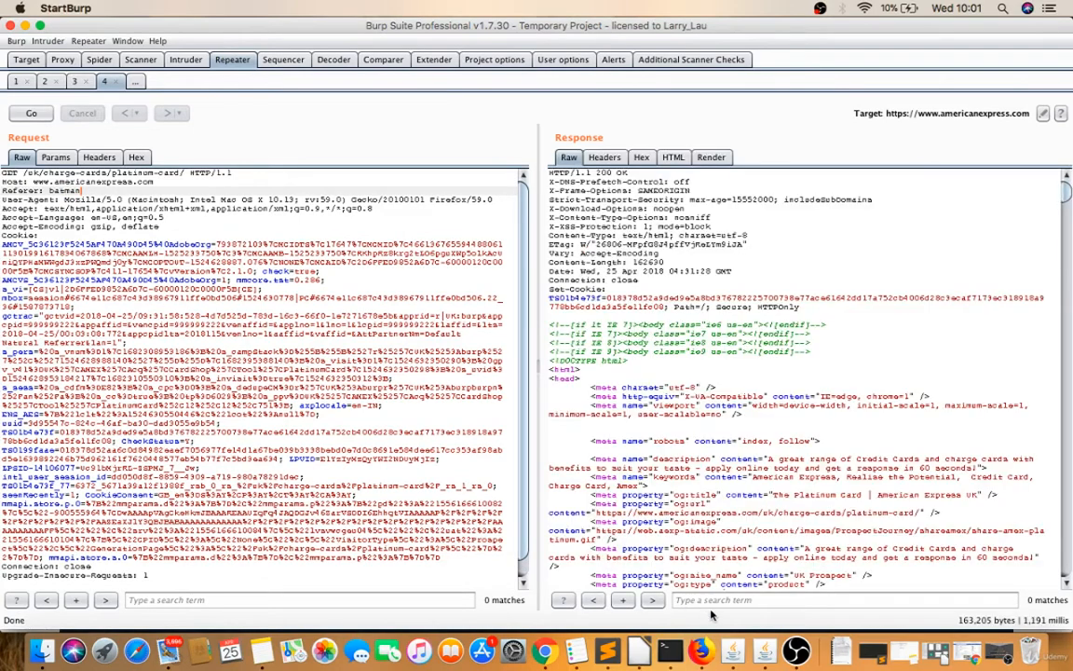
{"action": "type", "text": "batman"}
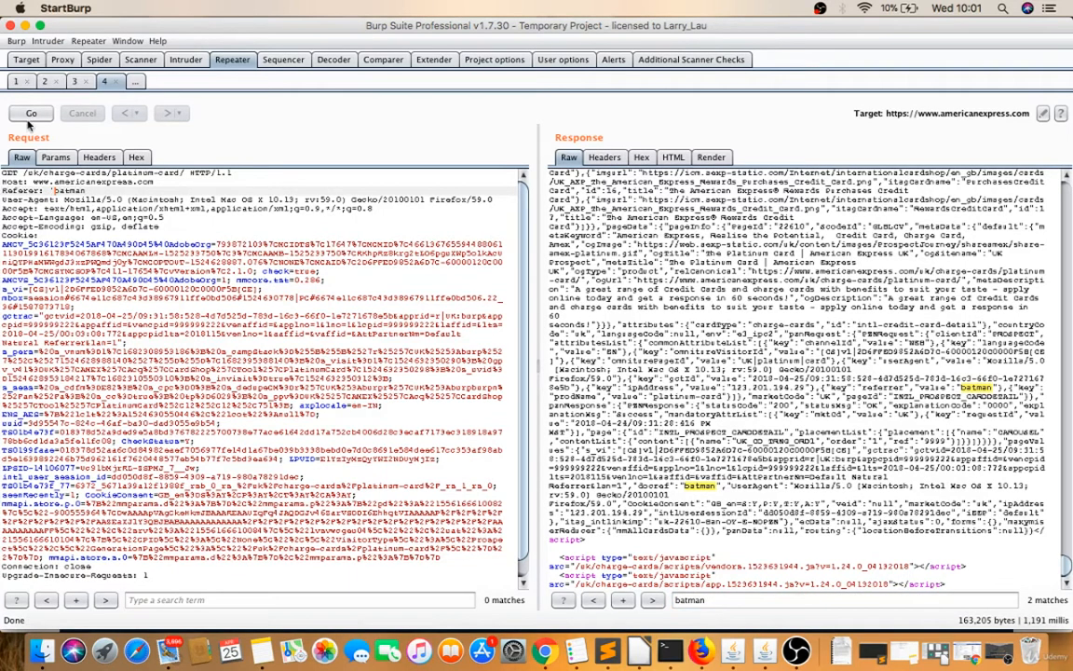
{"action": "left_click", "coordinate": [31, 113]}
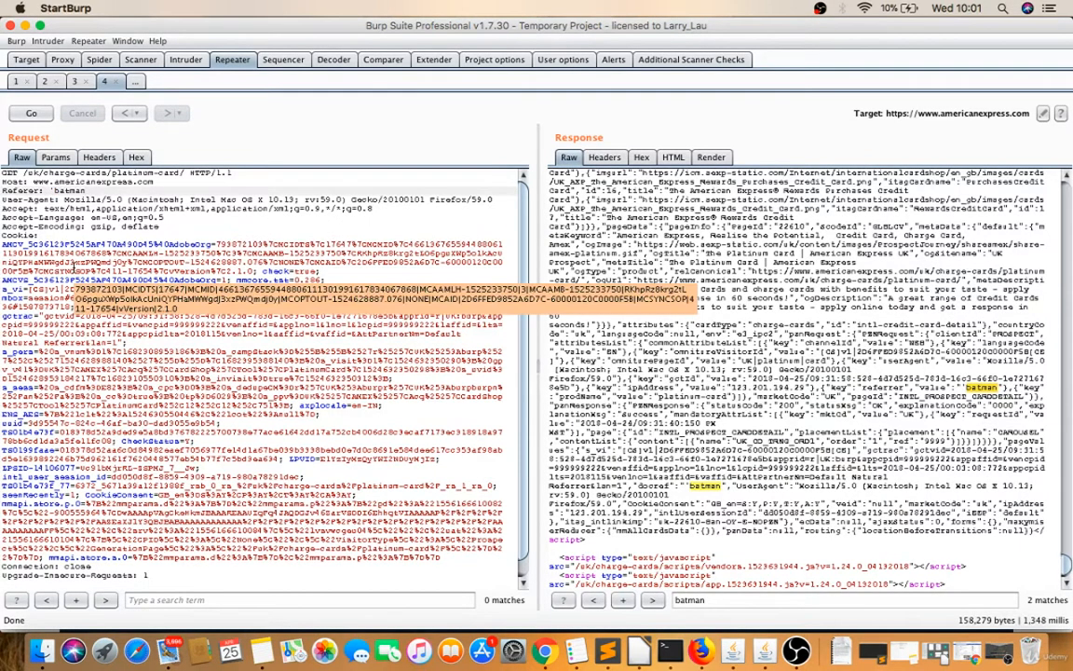
Step: Prefix quotes, parentheses and an ampersand to the batman Referer, resending and checking each reflection
{"action": "left_click", "coordinate": [31, 113]}
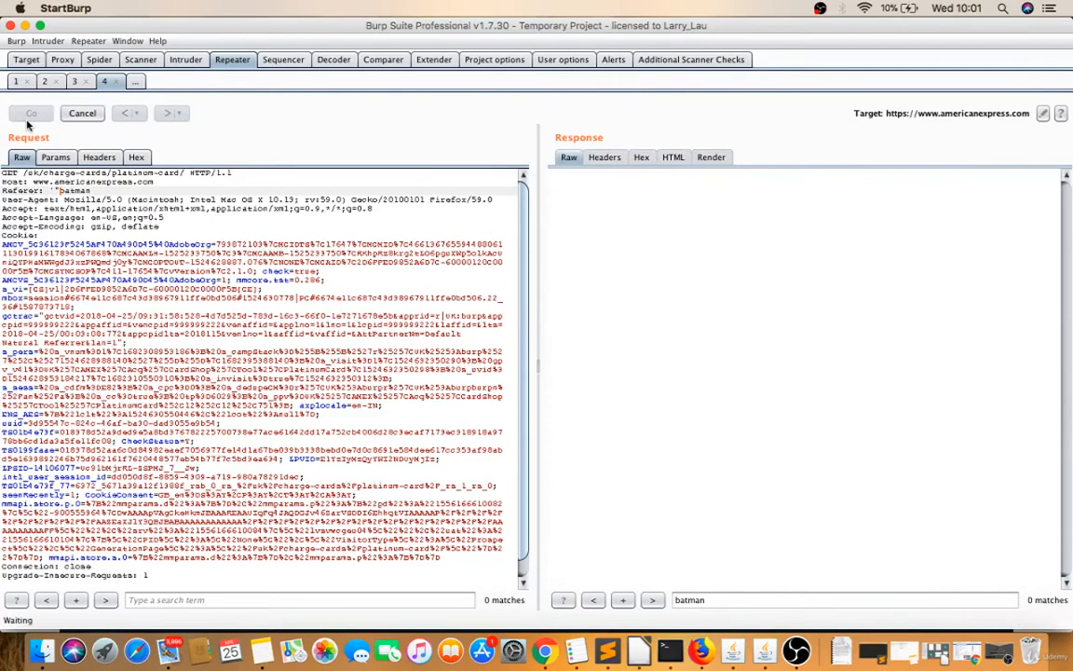
{"action": "left_click", "coordinate": [30, 113]}
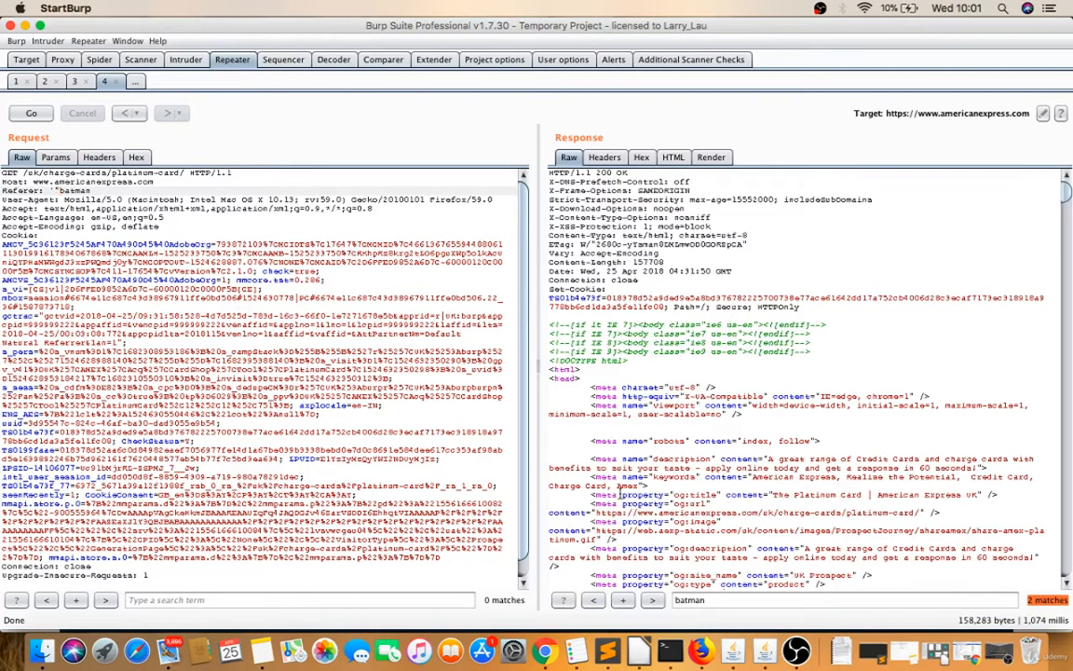
{"action": "left_click", "coordinate": [653, 600]}
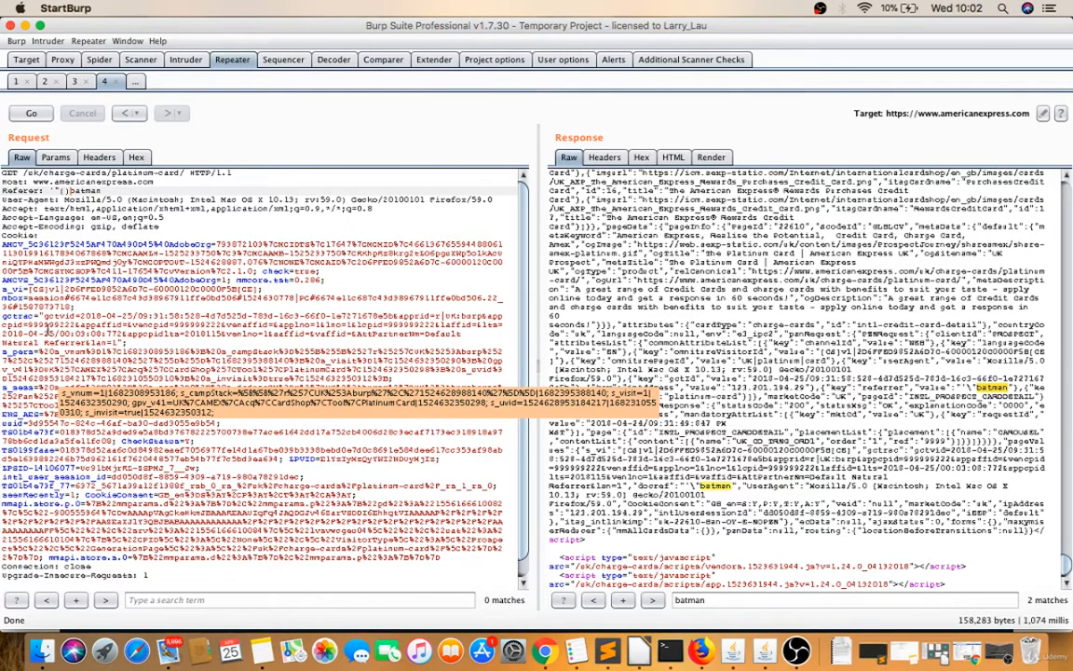
{"action": "left_click", "coordinate": [31, 113]}
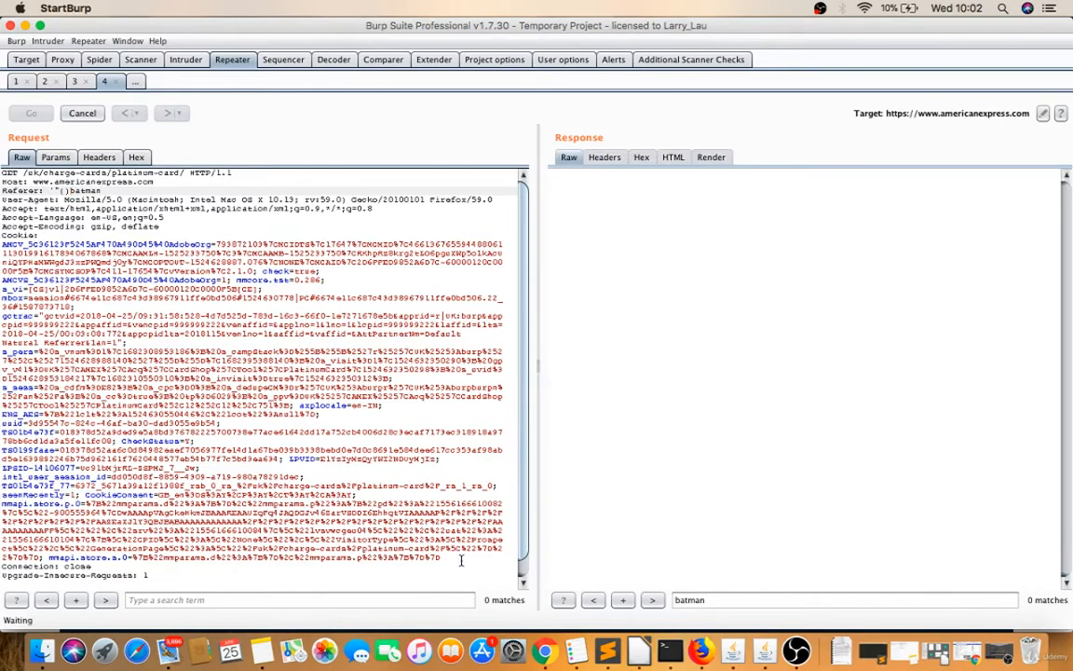
{"action": "left_click", "coordinate": [31, 113]}
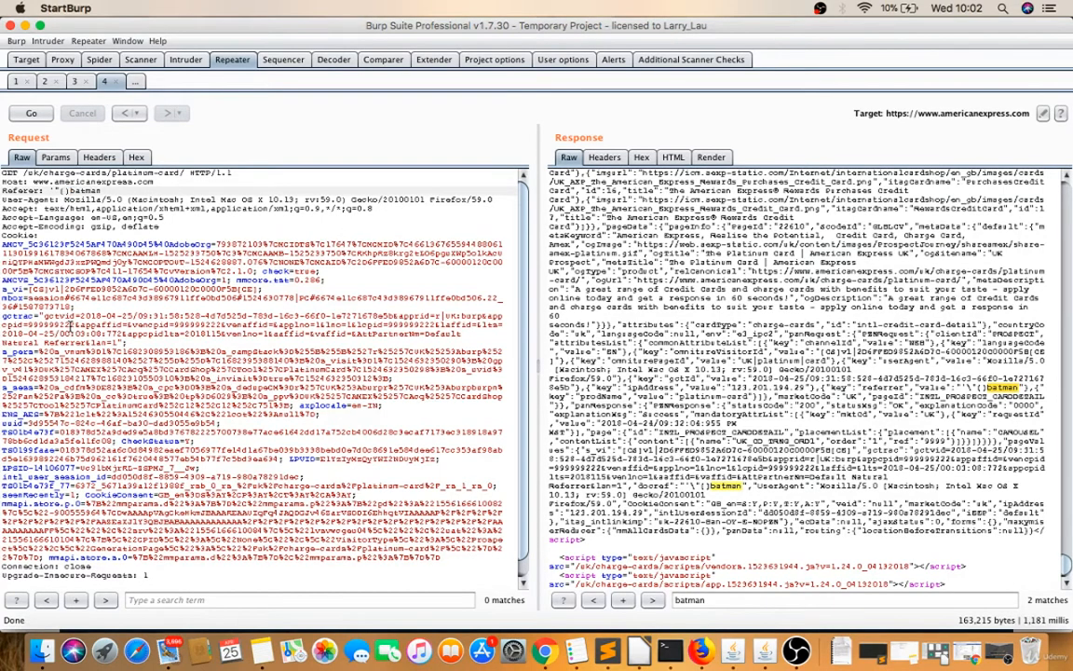
{"action": "left_click", "coordinate": [31, 113]}
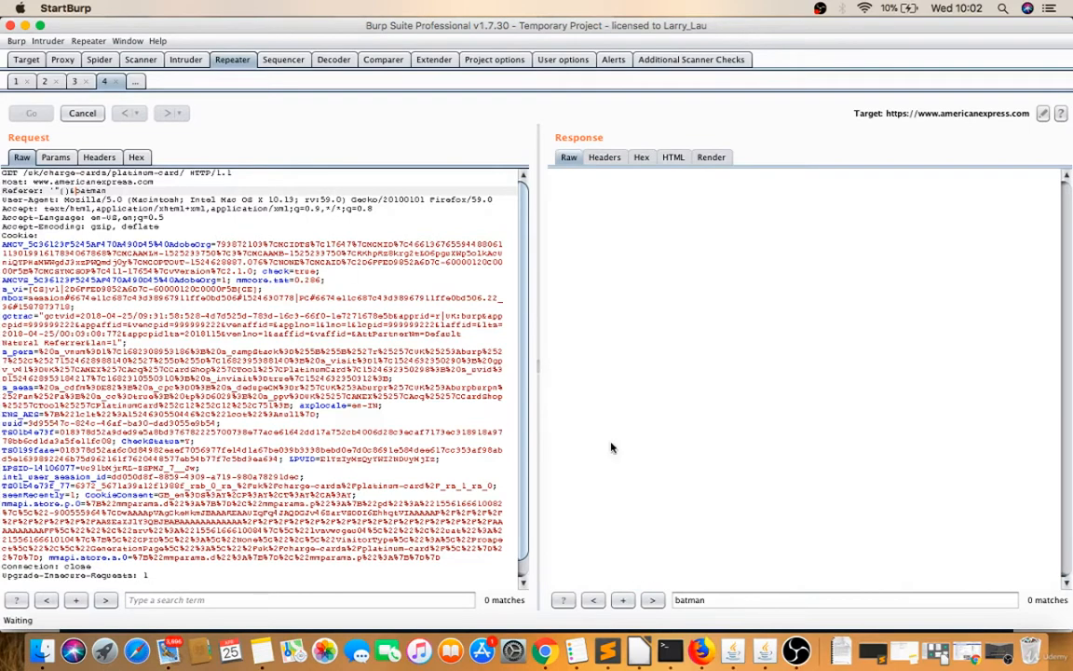
{"action": "left_click", "coordinate": [30, 112]}
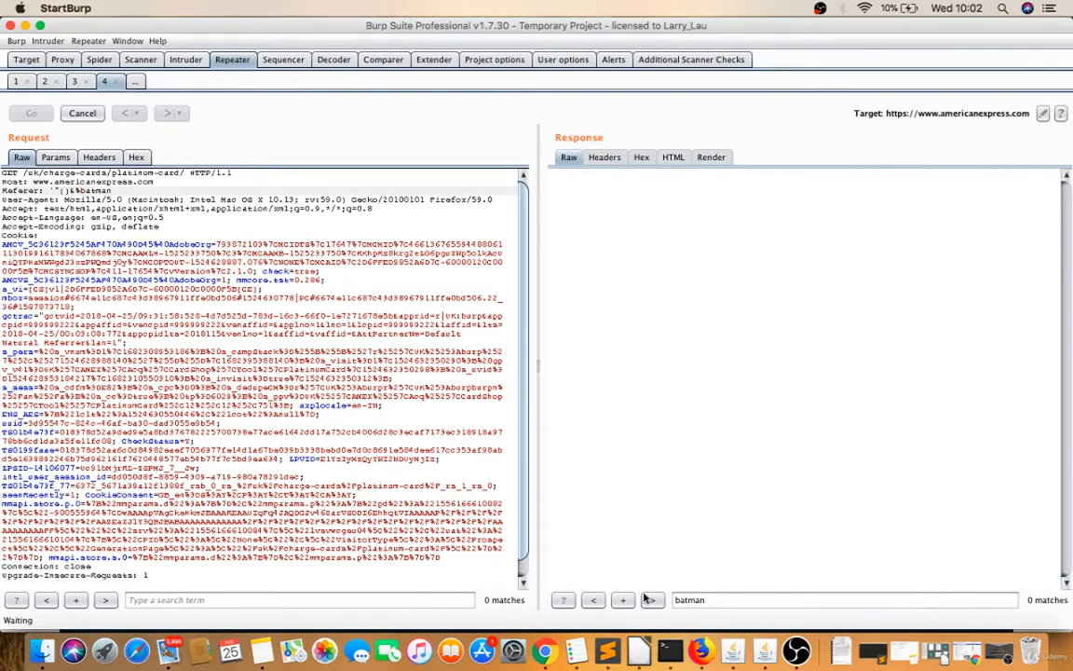
{"action": "left_click", "coordinate": [31, 113]}
{"action": "type", "text": "<script>alert(1)</script>"}
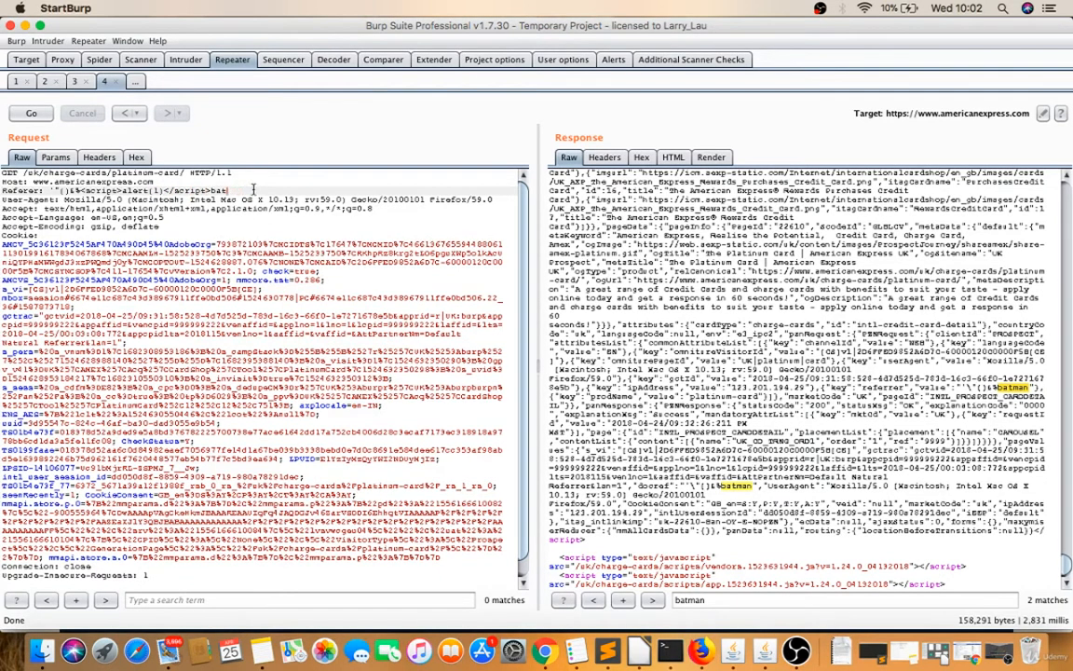
Step: Resend the request with Referer <script>alert(1)</script> and review the 200 response
{"action": "left_click", "coordinate": [31, 113]}
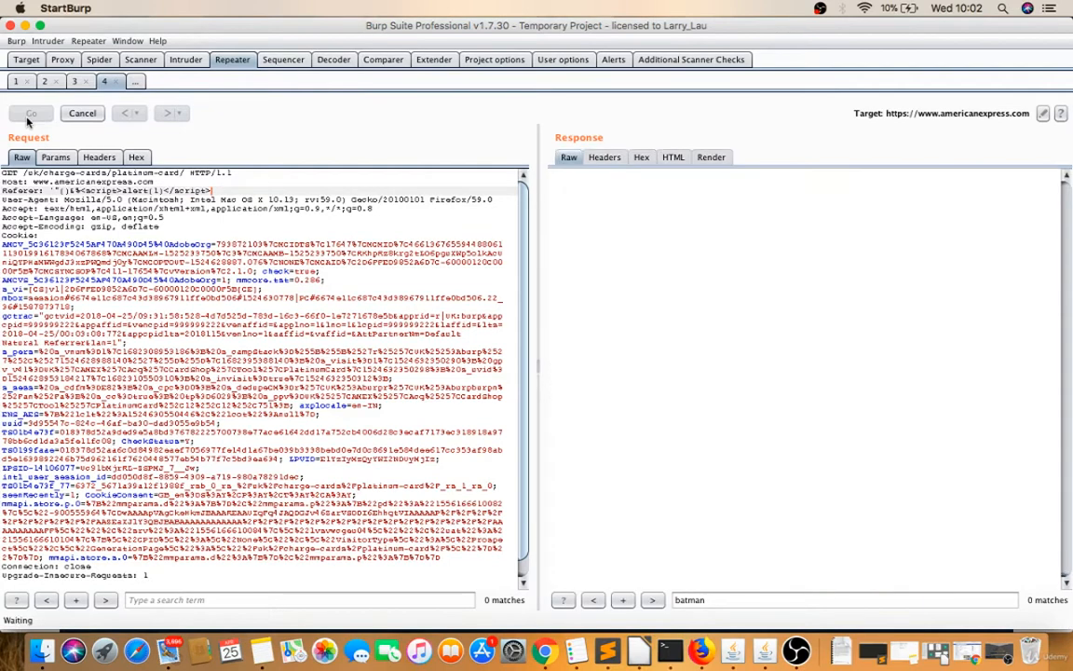
{"action": "left_click", "coordinate": [31, 113]}
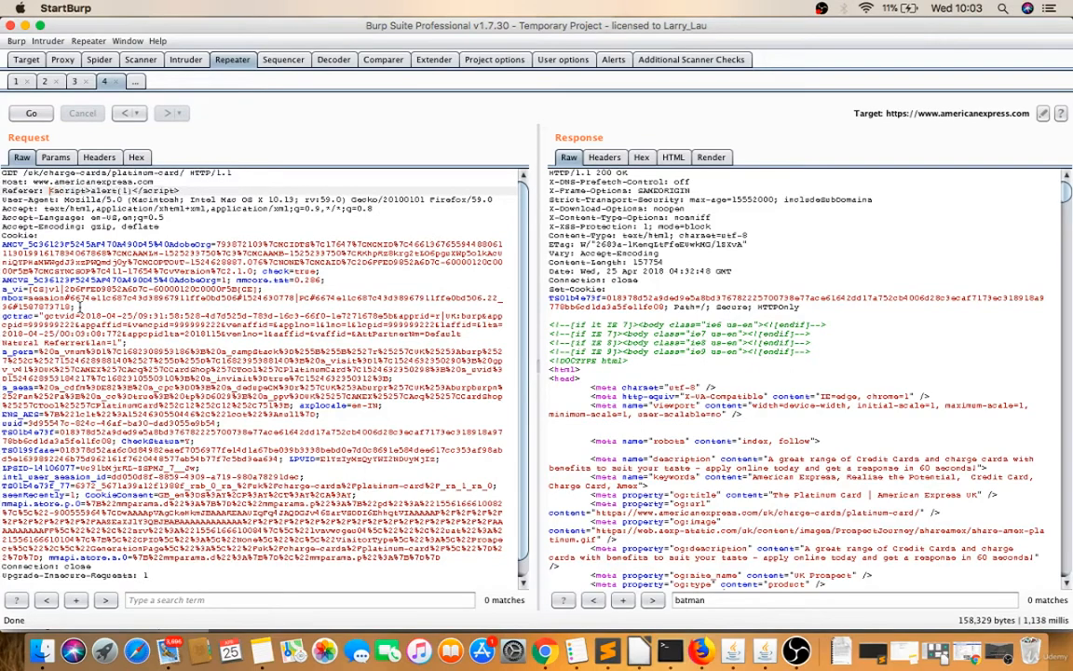
{"action": "left_click", "coordinate": [31, 113]}
{"action": "type", "text": "document.domain"}
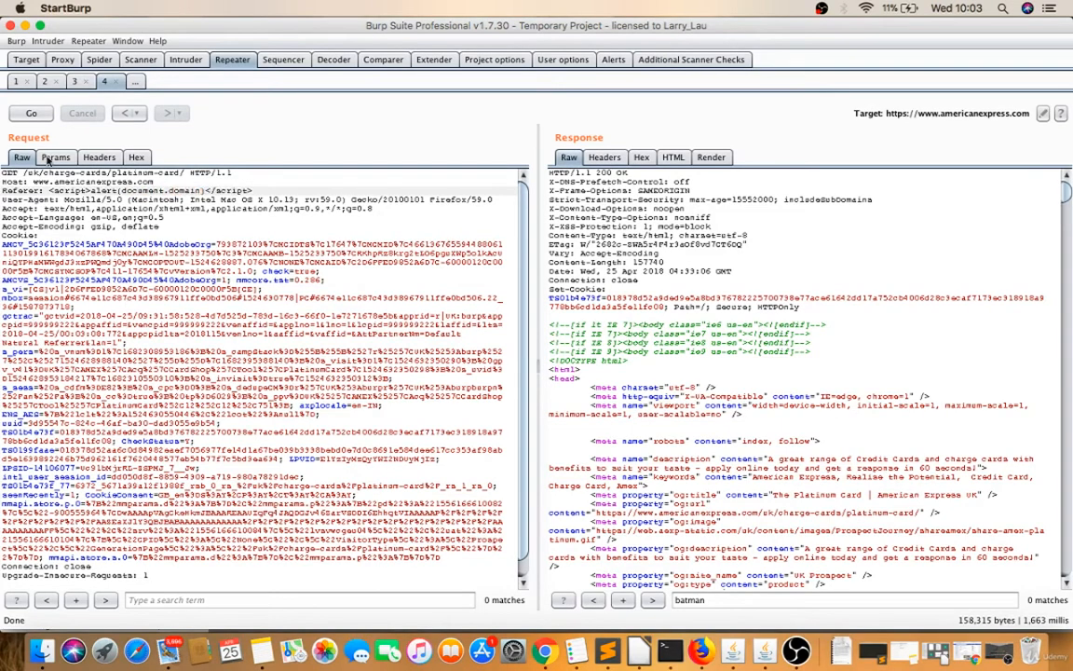
Step: Resend the Referer <script>alert(document.domain)</script> request, then switch to the Sublime Text report
{"action": "left_click", "coordinate": [30, 113]}
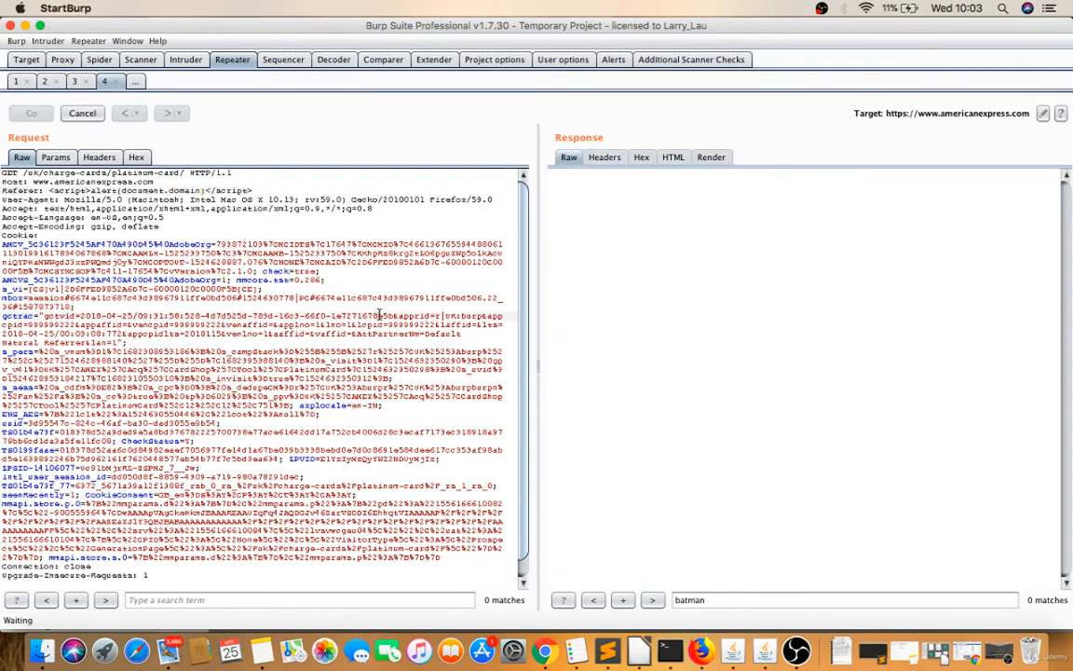
{"action": "left_click", "coordinate": [31, 113]}
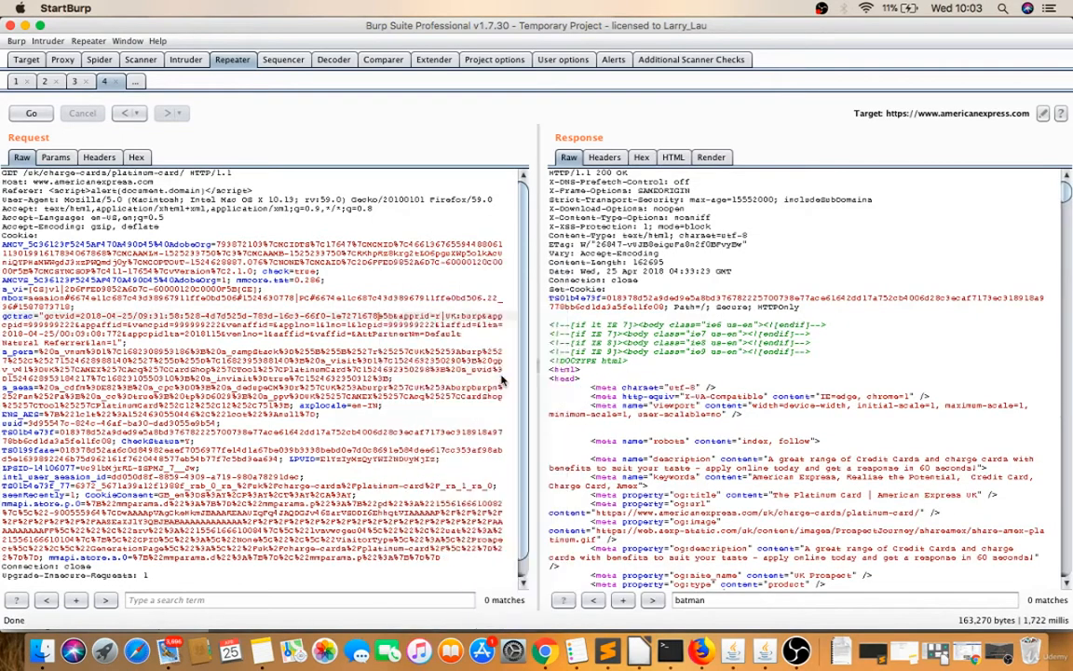
{"action": "mouse_move", "coordinate": [702, 649]}
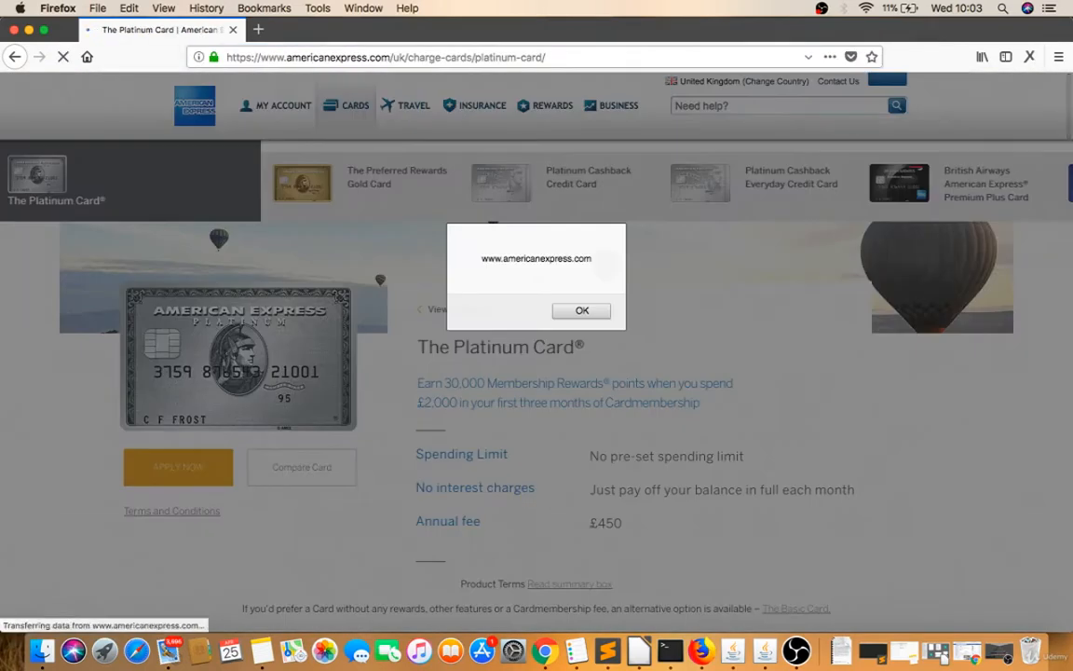
{"action": "mouse_move", "coordinate": [606, 650]}
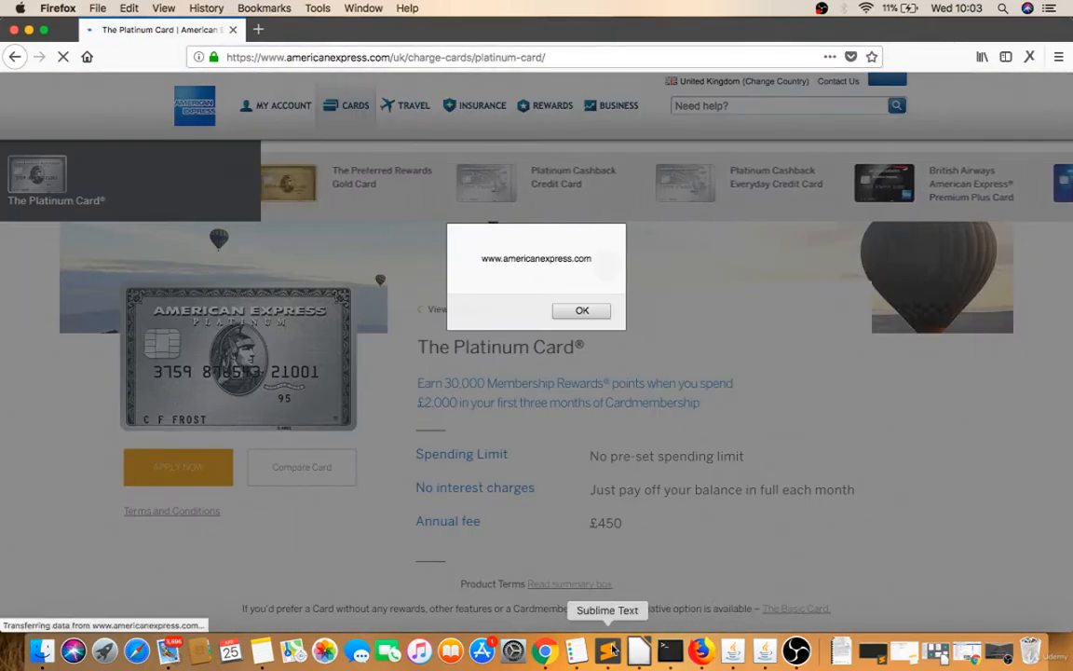
{"action": "left_click", "coordinate": [609, 649]}
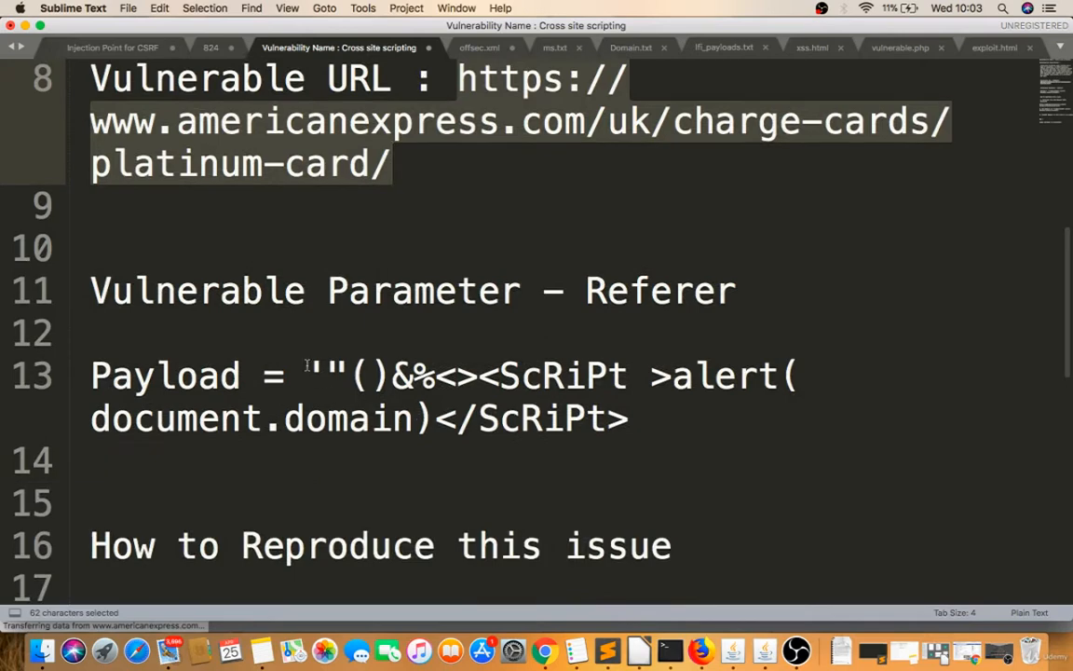
Step: Type <script>alert(document.domain)</script> as the report's payload and scroll to the reproduction steps
{"action": "type", "text": "<s"}
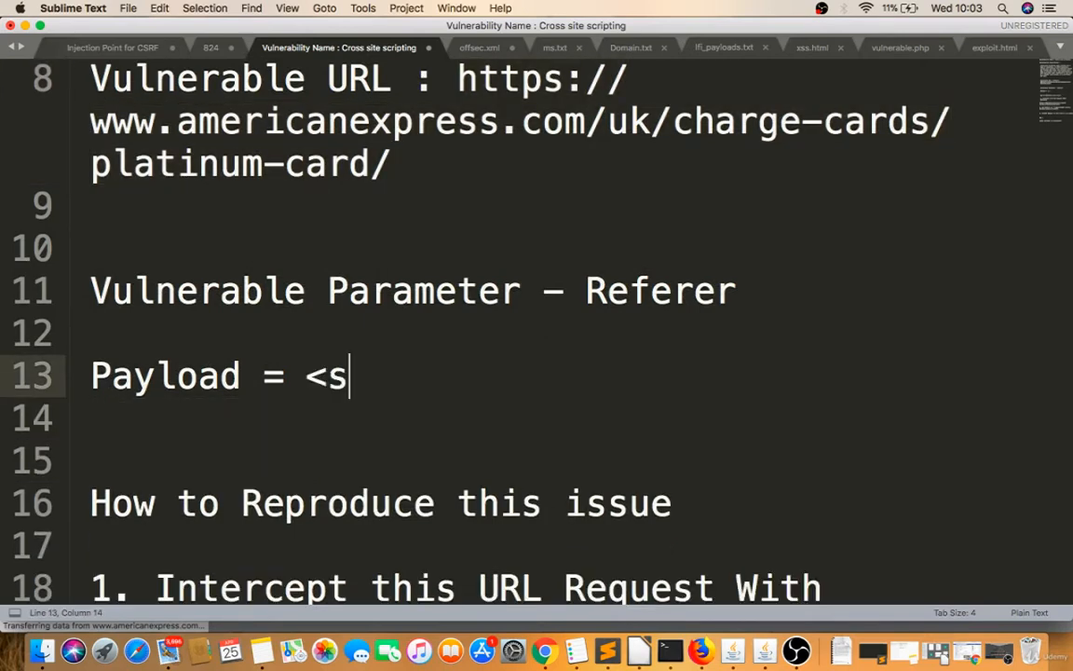
{"action": "type", "text": "cript>"}
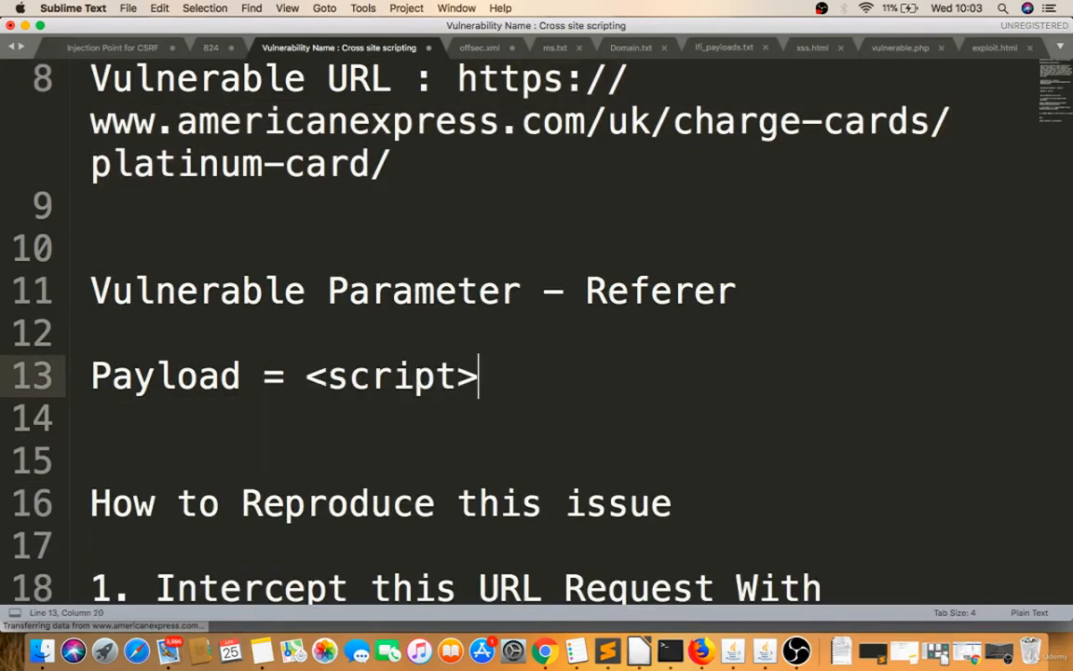
{"action": "type", "text": "alert()"}
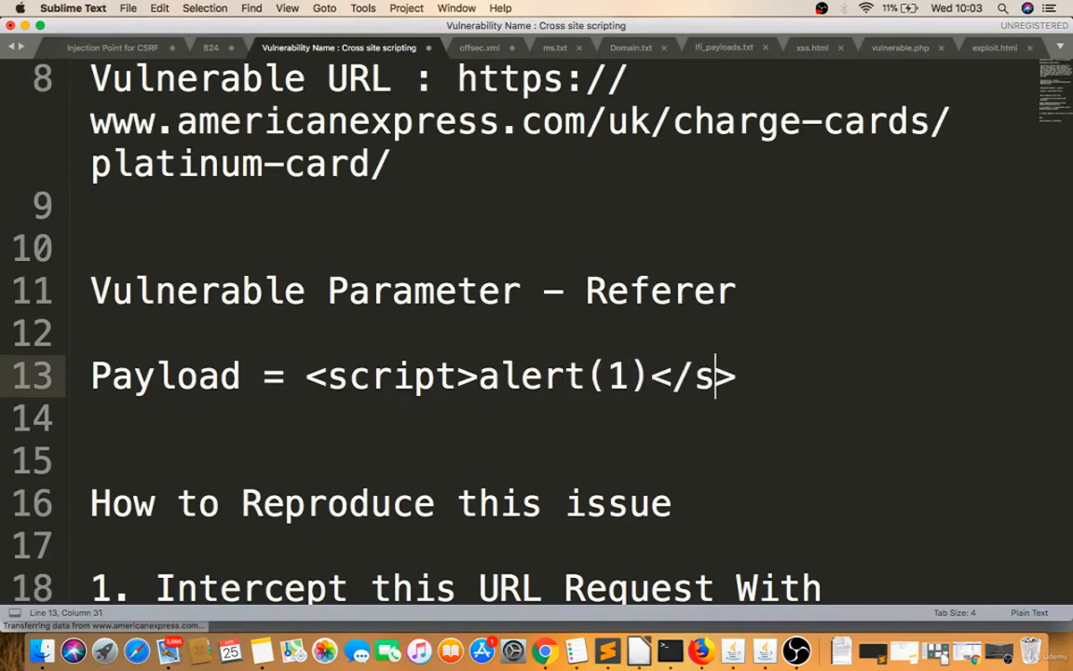
{"action": "type", "text": "cript"}
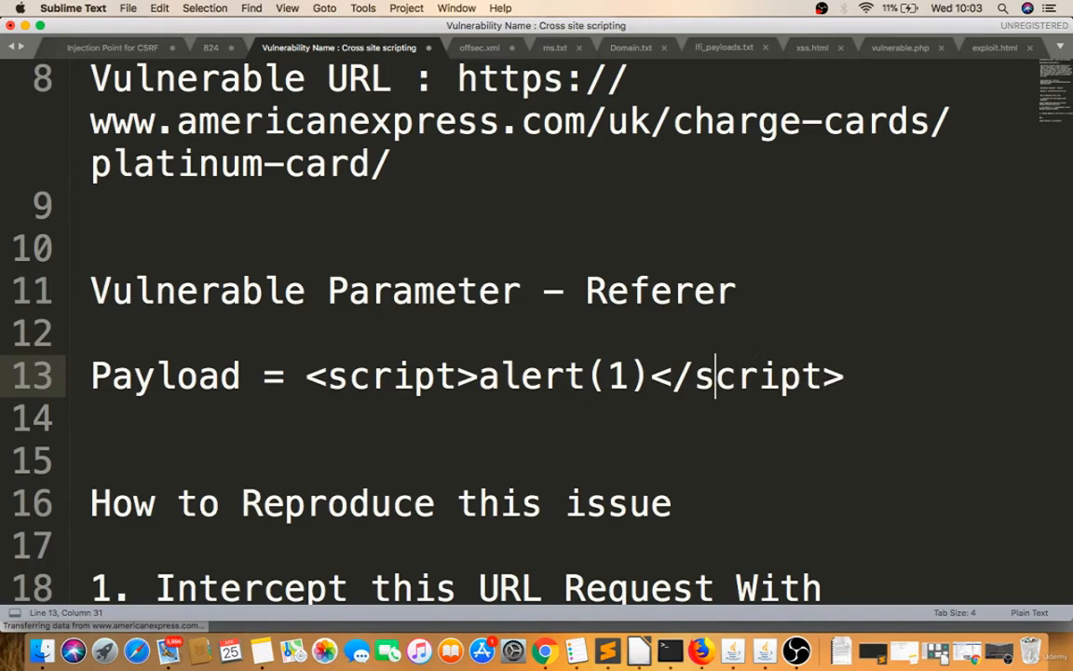
{"action": "type", "text": "docum"}
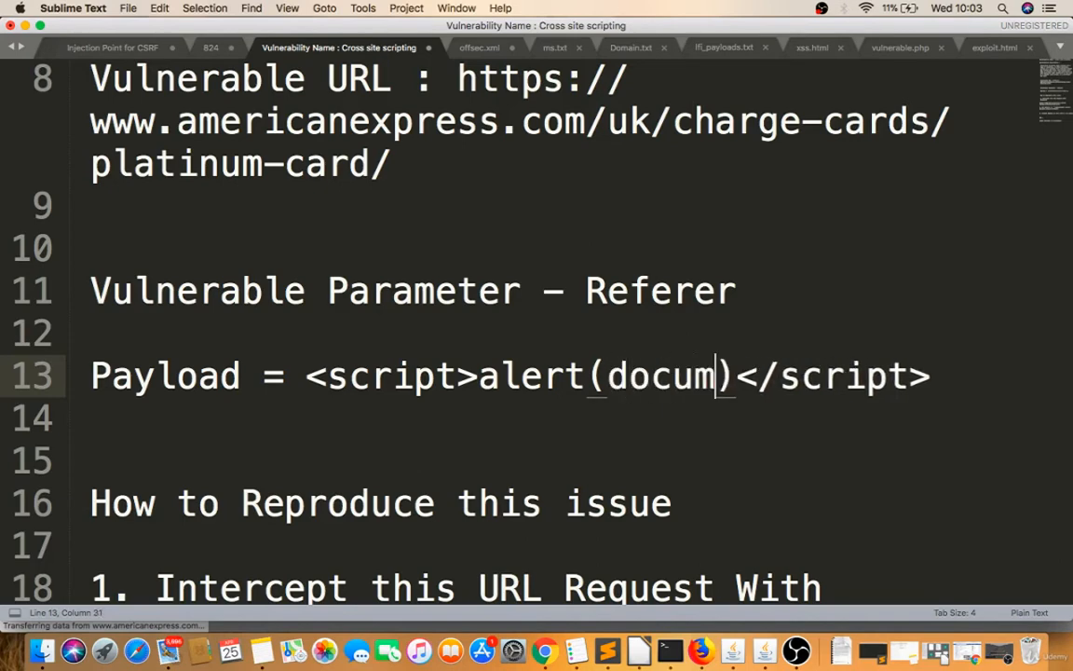
{"action": "type", "text": "ent.domain"}
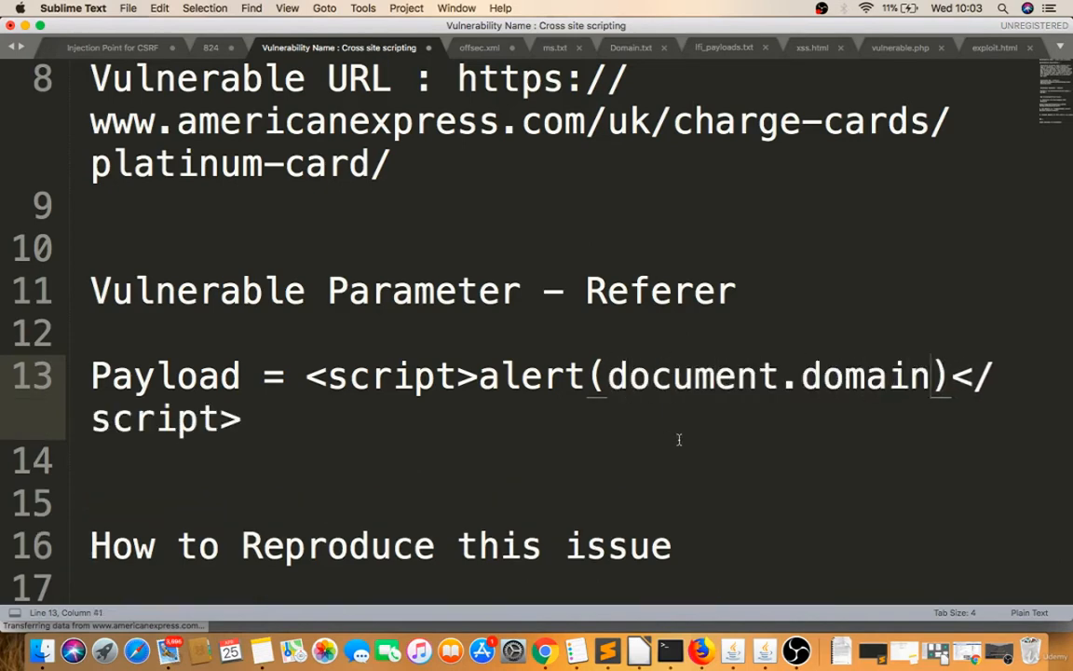
{"action": "scroll", "scroll_direction": "down", "scroll_amount": 3}
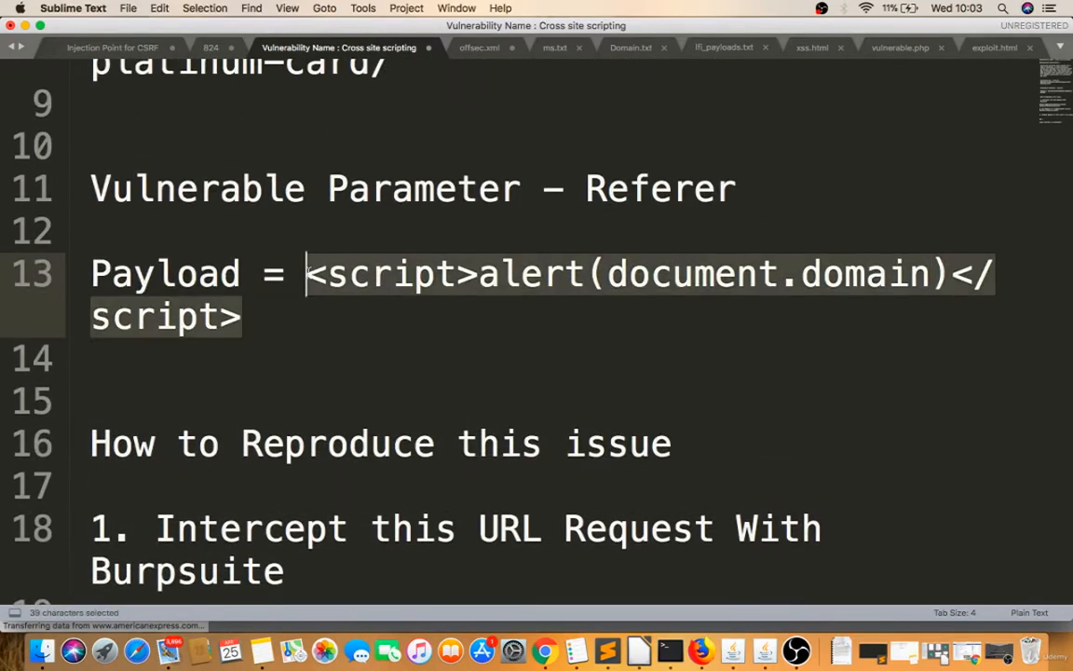
{"action": "scroll", "scroll_direction": "down", "scroll_amount": 3}
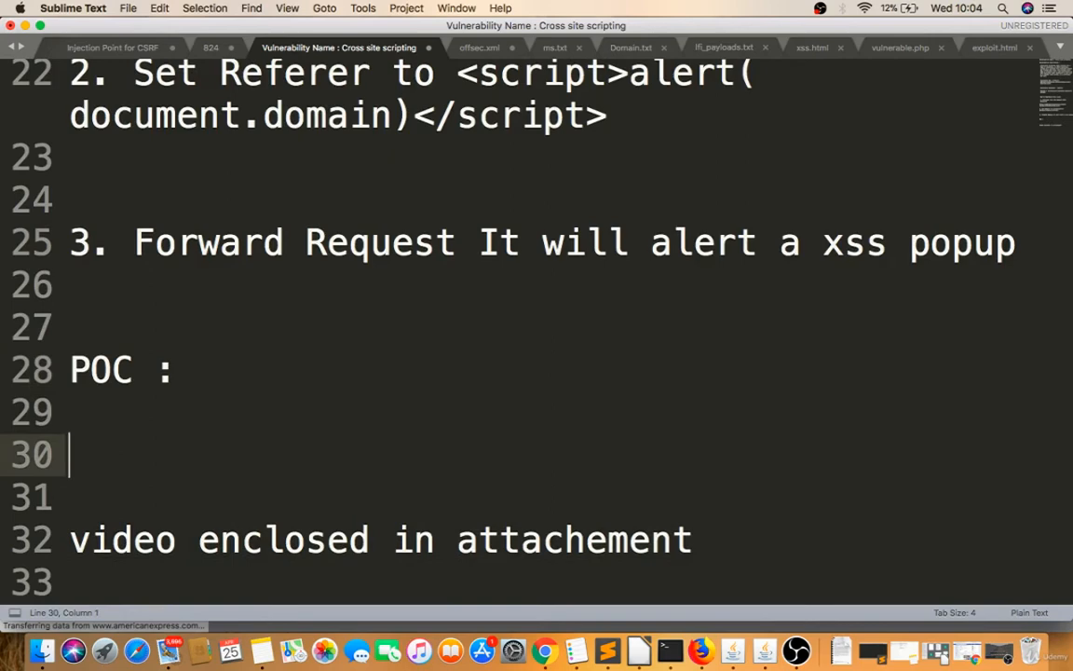
Step: Add 'Request' to step 3 and 'video enclosed in attachement' under the POC request
{"action": "type", "text": "Requests: 1"}
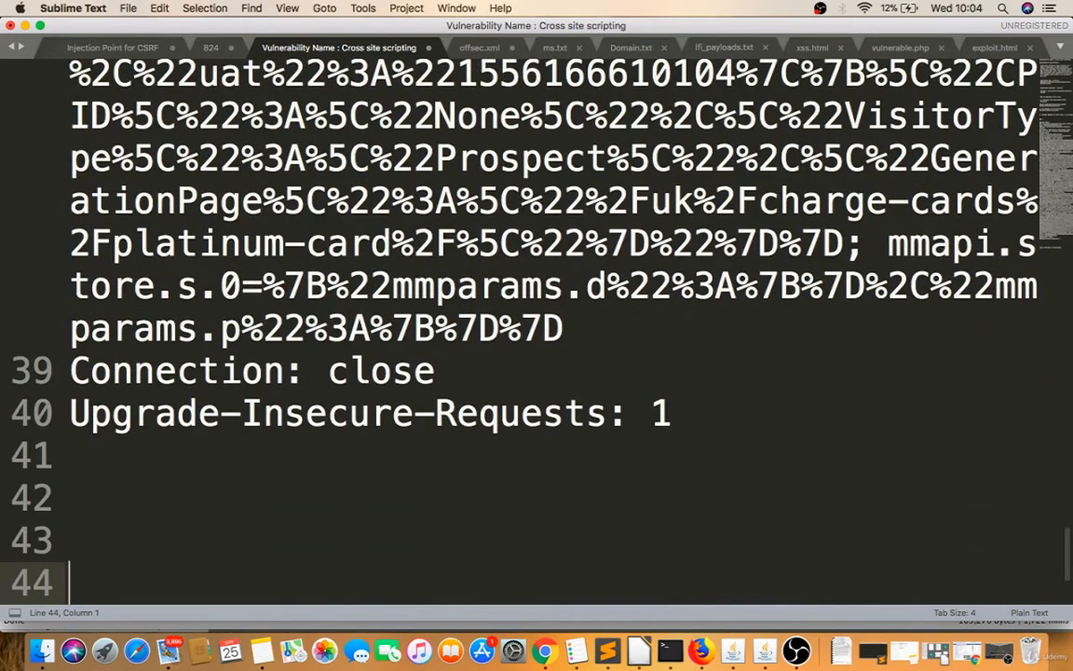
{"action": "type", "text": "video enclosed in attachement"}
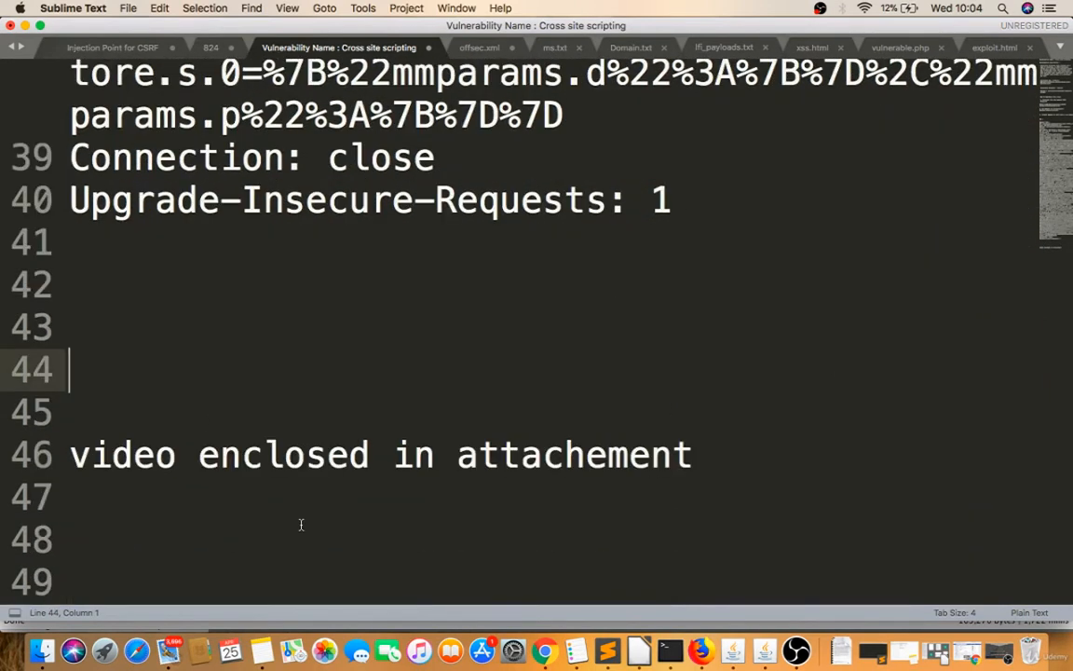